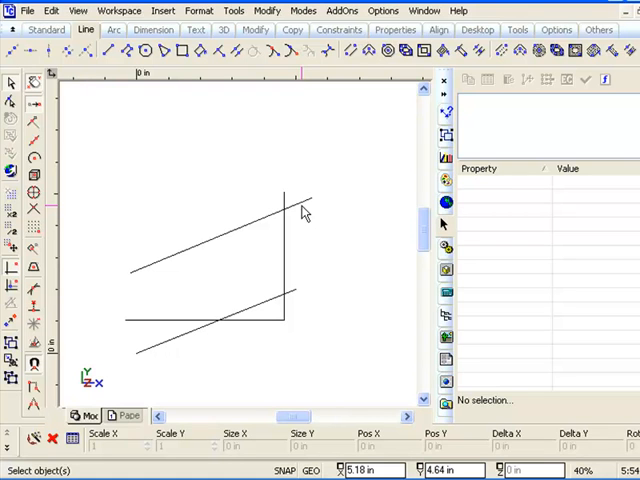
mouse_move(247, 207)
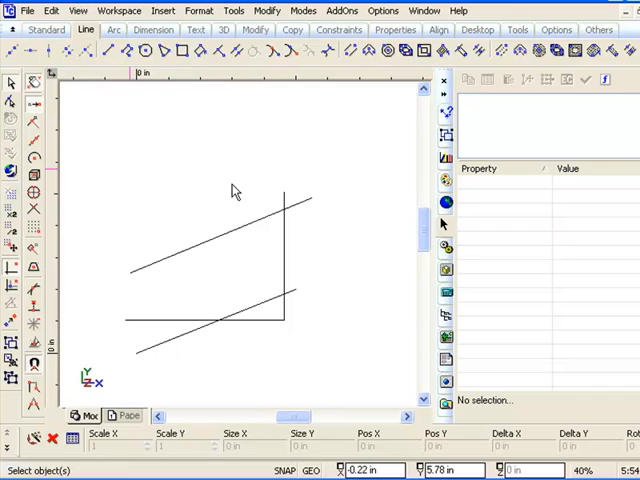
mouse_move(247, 343)
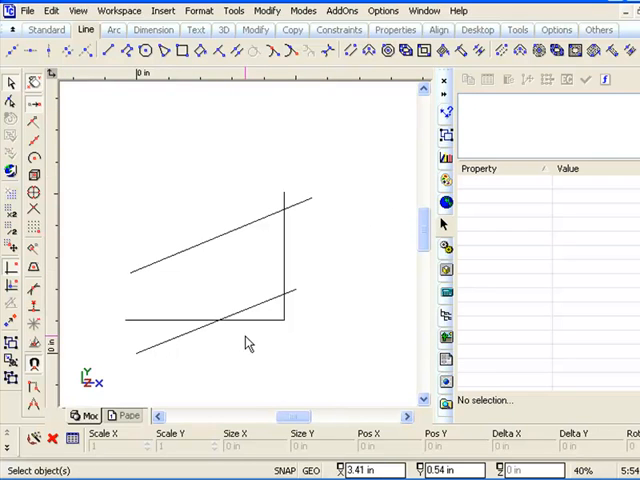
mouse_move(25, 103)
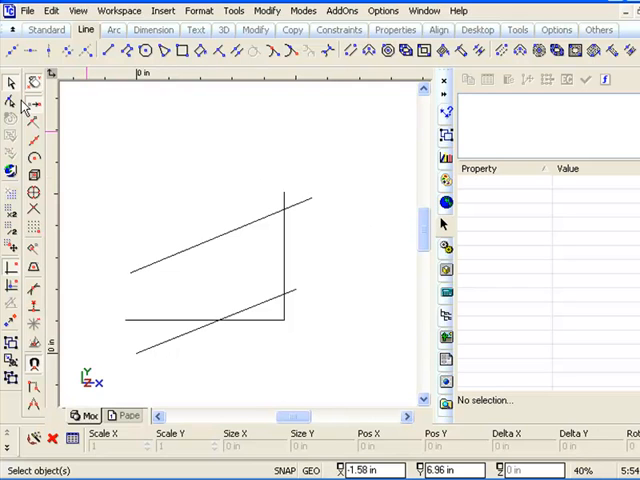
mouse_move(228, 128)
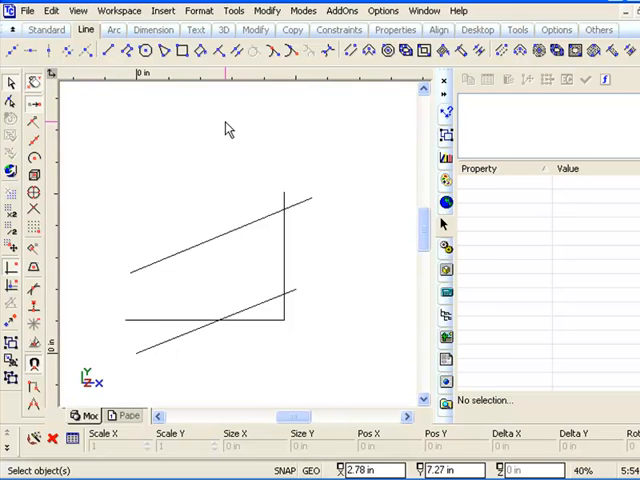
mouse_move(196, 242)
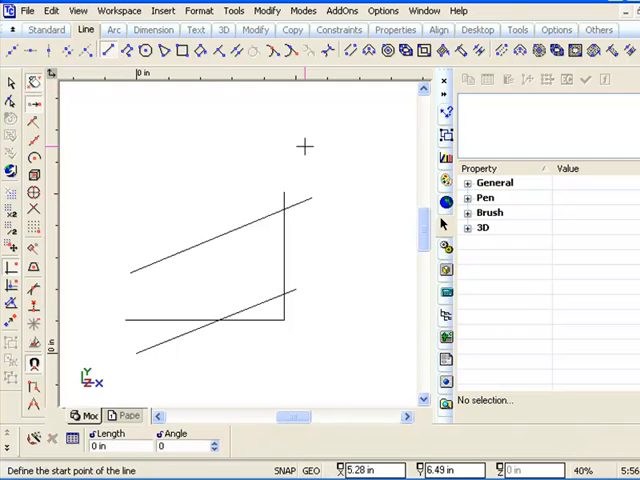
mouse_move(280, 188)
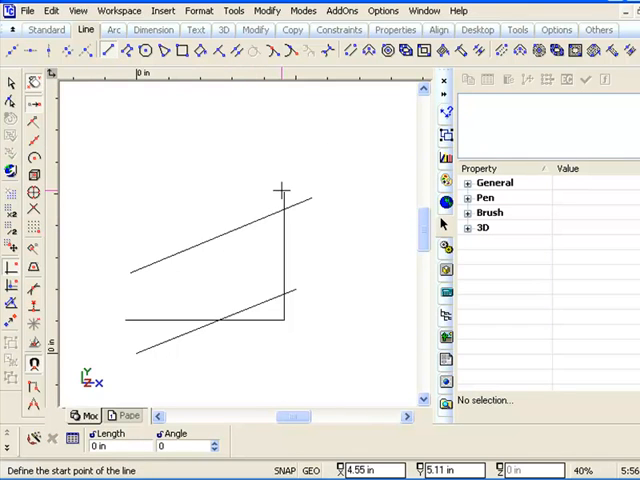
mouse_move(287, 155)
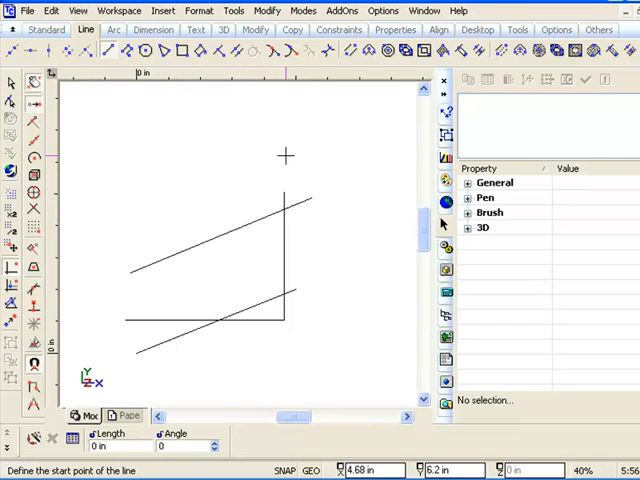
mouse_move(284, 190)
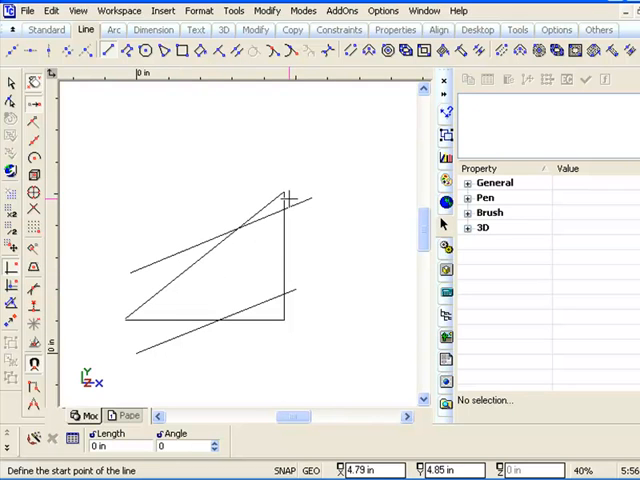
mouse_move(288, 195)
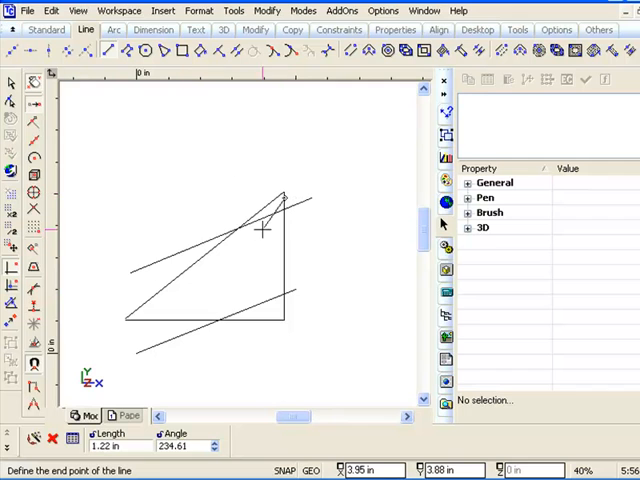
End the extra line at the top corner and delete the upper slanted line.
click(265, 233)
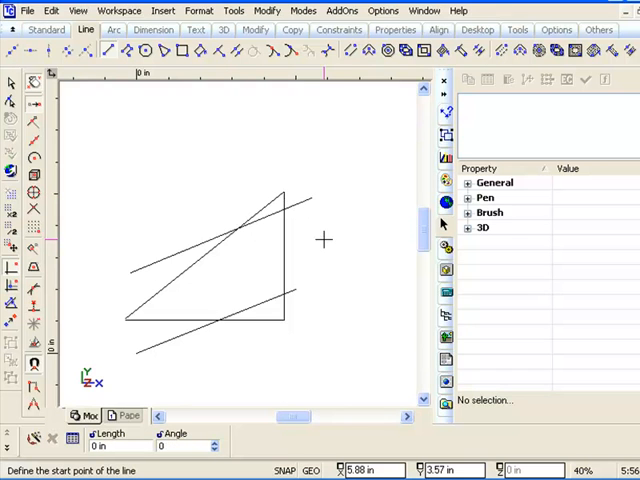
mouse_move(213, 266)
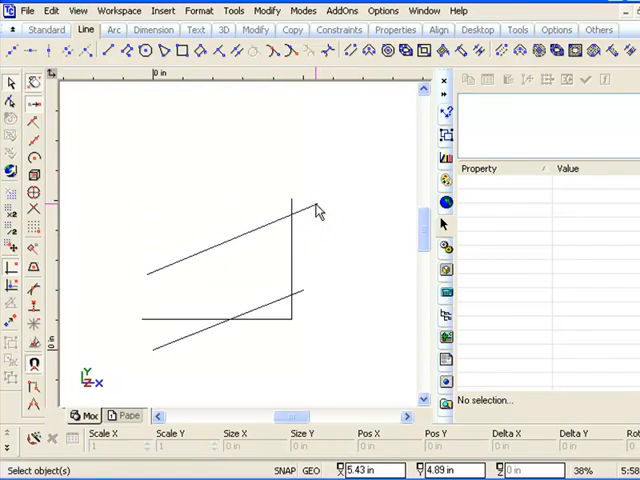
click(290, 260)
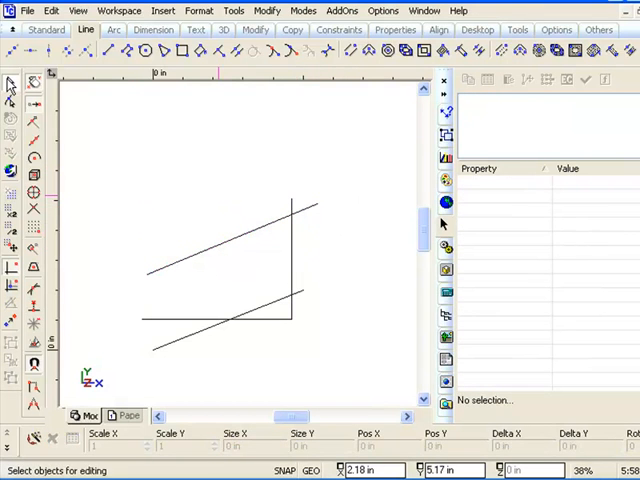
click(230, 240)
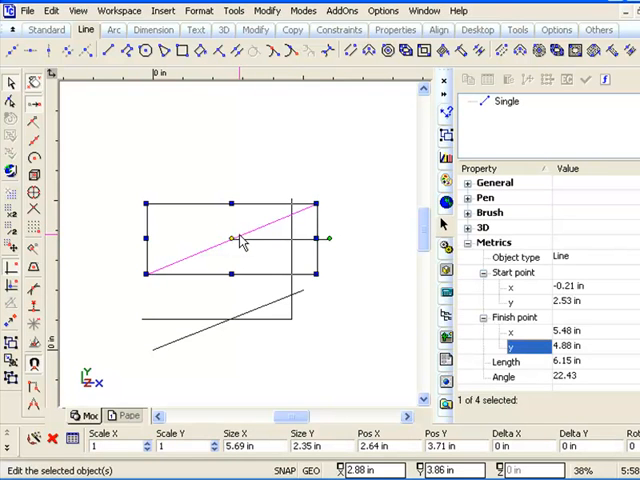
mouse_move(287, 275)
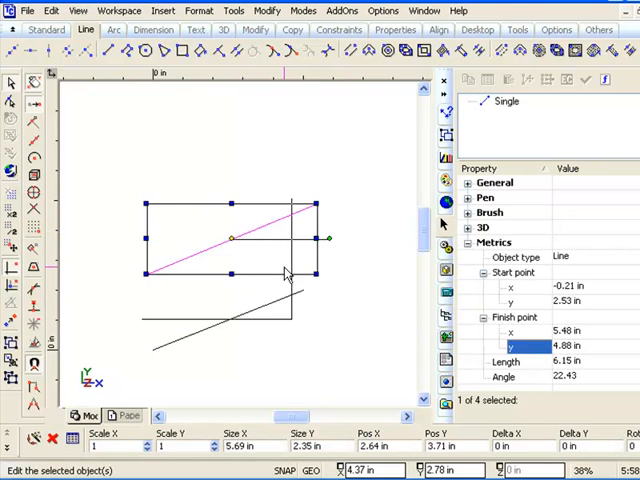
click(260, 285)
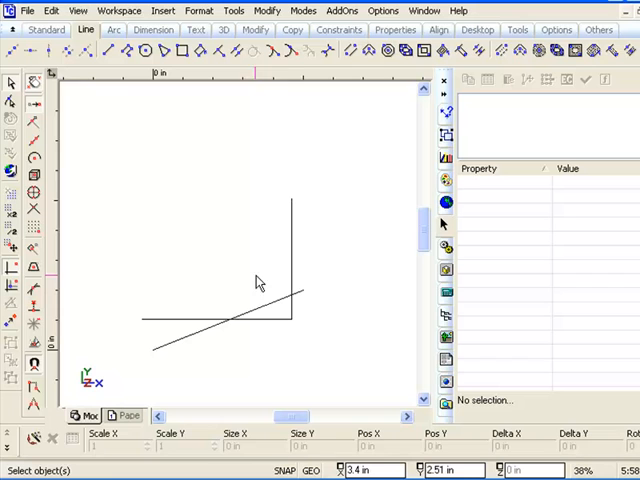
Erase the lower slanted line using Edit > Clear > Selection.
click(255, 310)
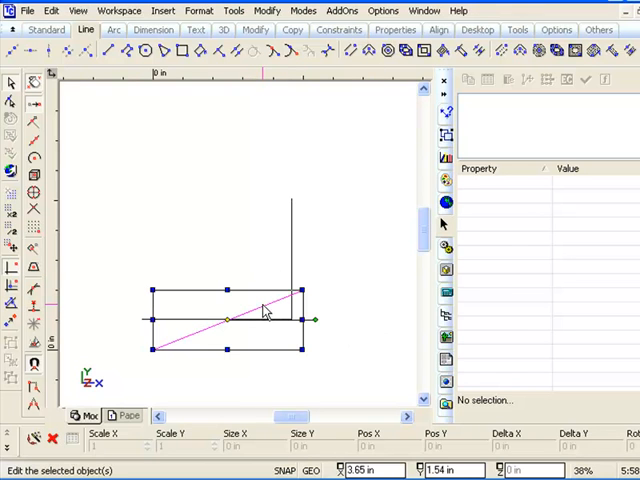
click(50, 10)
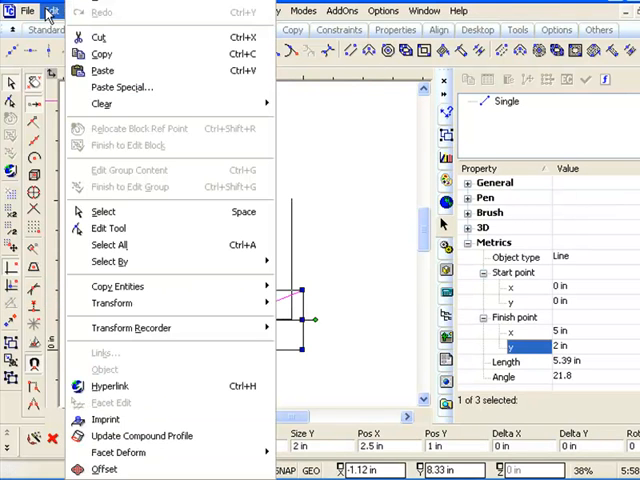
mouse_move(100, 103)
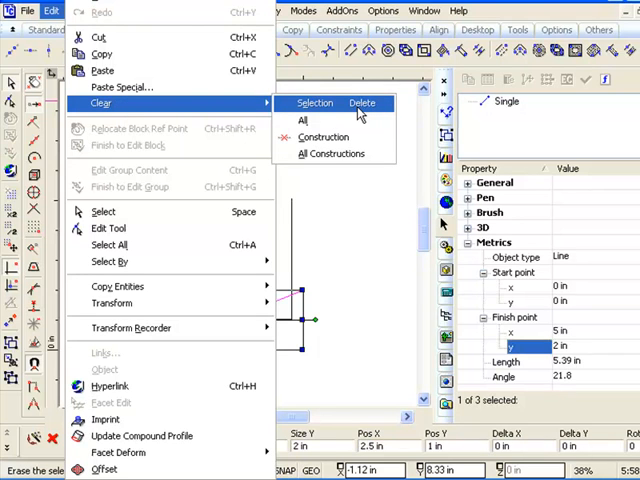
click(315, 103)
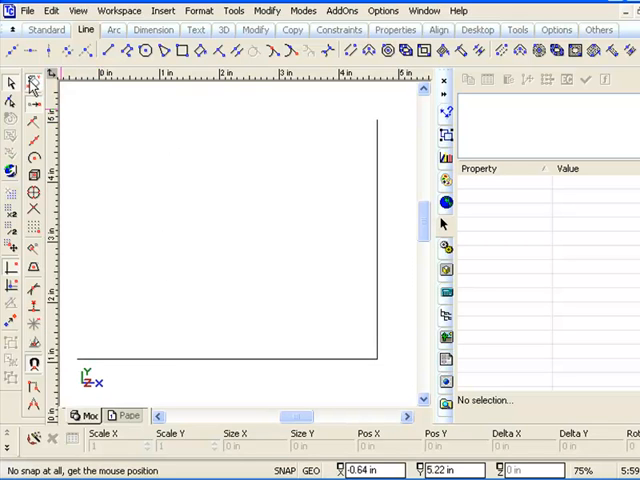
Draw a single line from the bottom-left endpoint to the vertical line's top.
click(107, 50)
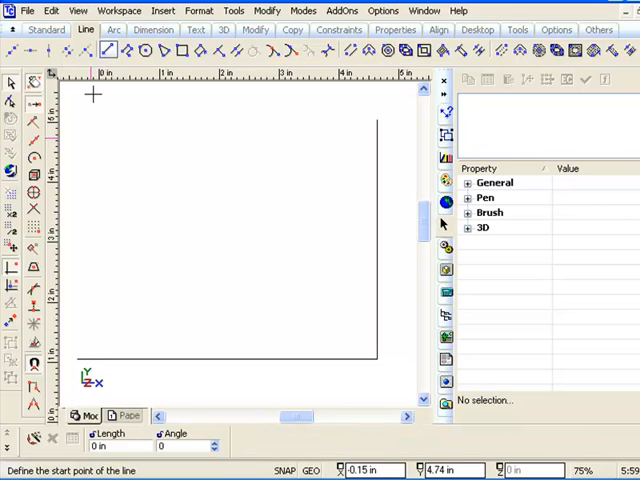
mouse_move(80, 355)
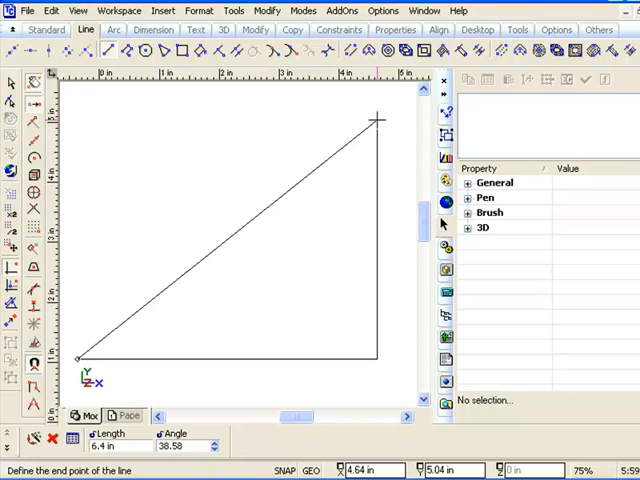
click(378, 120)
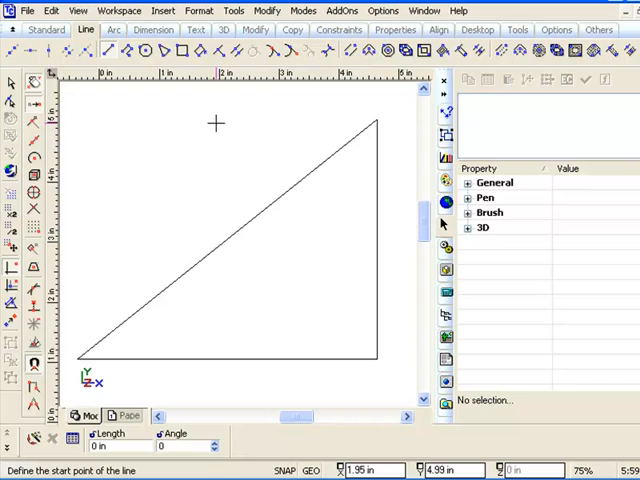
mouse_move(283, 160)
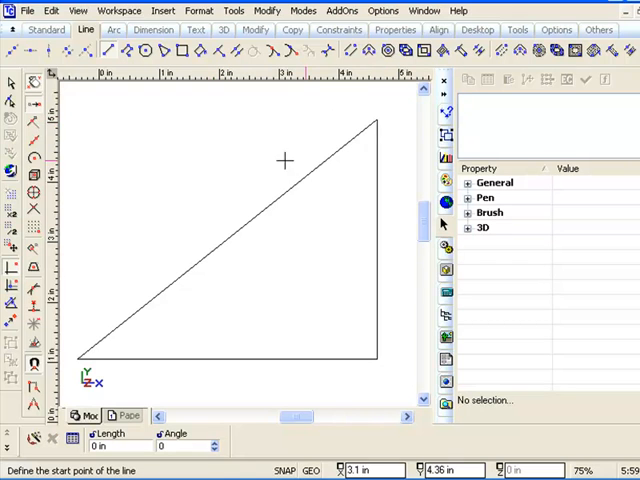
mouse_move(168, 210)
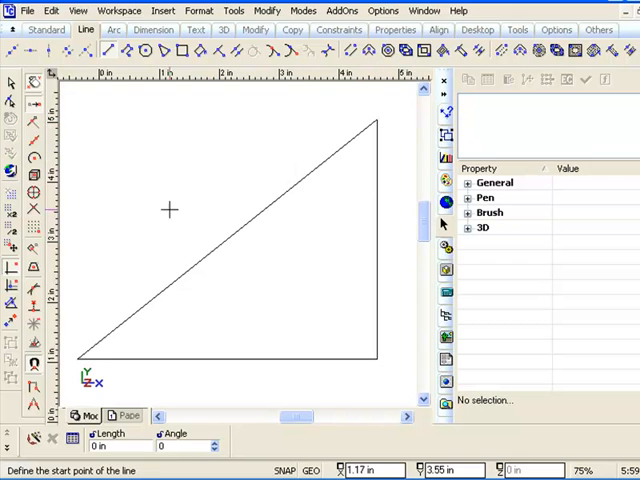
mouse_move(259, 253)
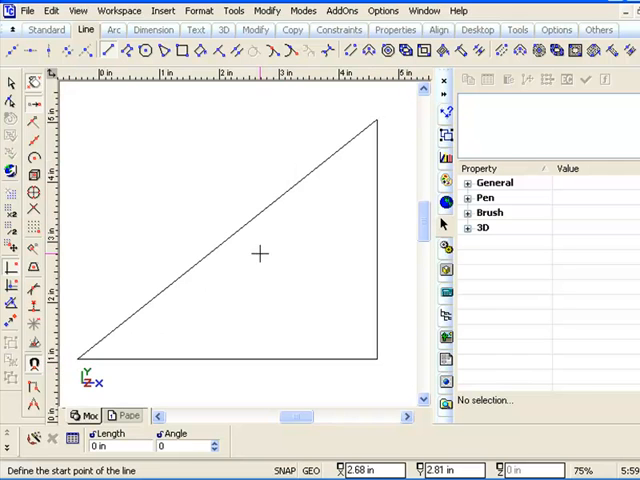
mouse_move(387, 128)
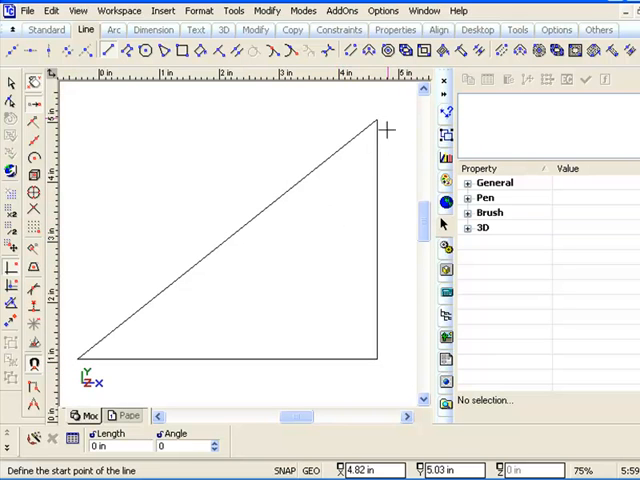
mouse_move(383, 120)
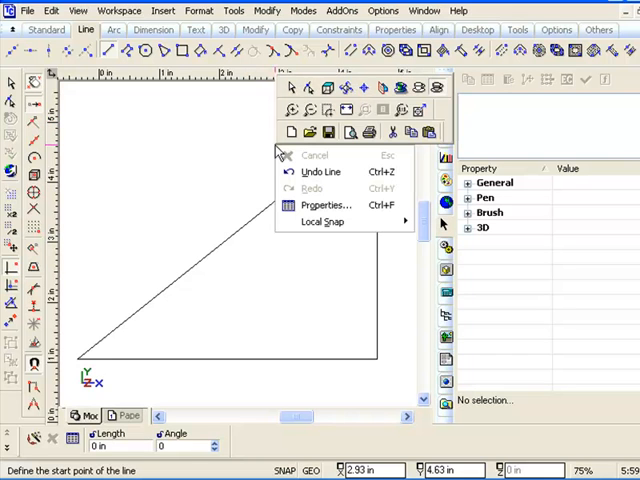
mouse_move(327, 110)
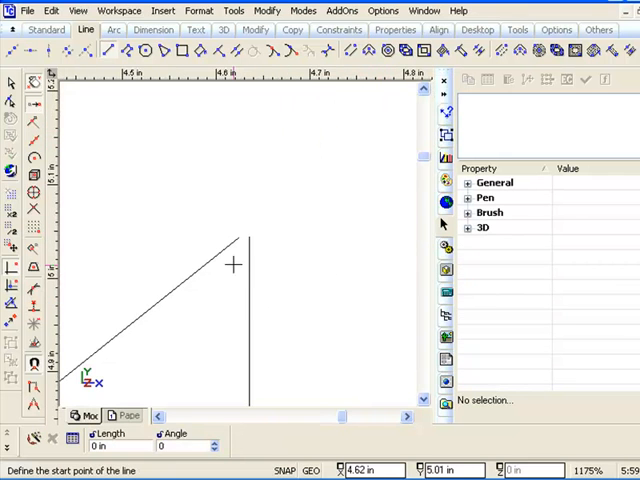
mouse_move(245, 237)
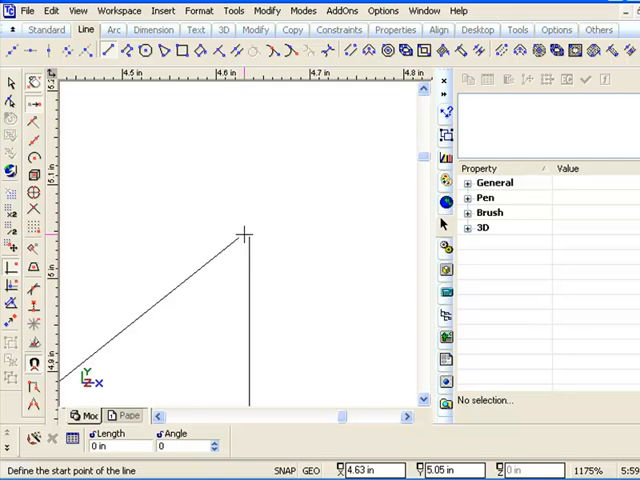
mouse_move(237, 237)
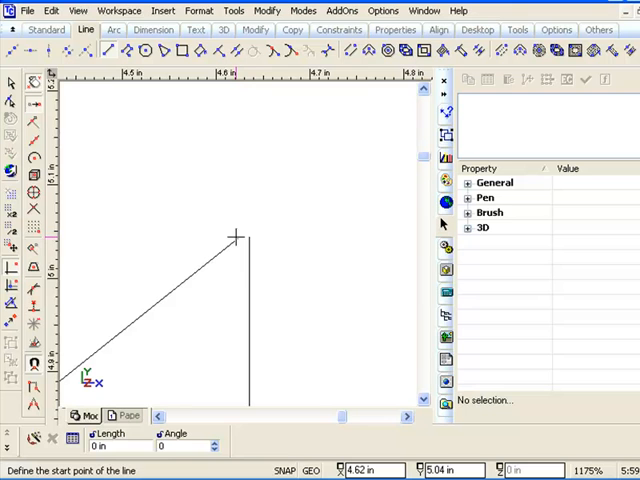
Inspect the hypotenuse's Finish point (4.62, 5.04 in), then deselect it.
click(11, 82)
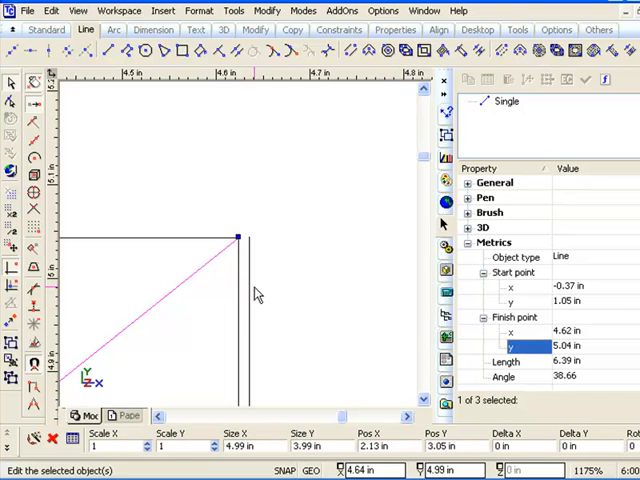
click(210, 190)
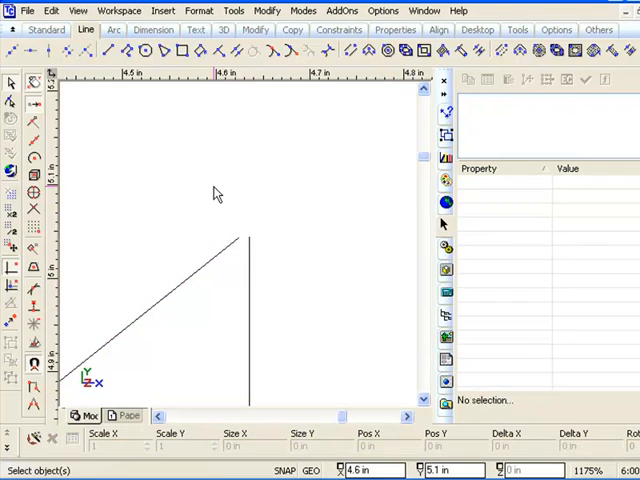
Zoom in on the triangle's left vertex, then zoom back out to the whole triangle.
right_click(218, 195)
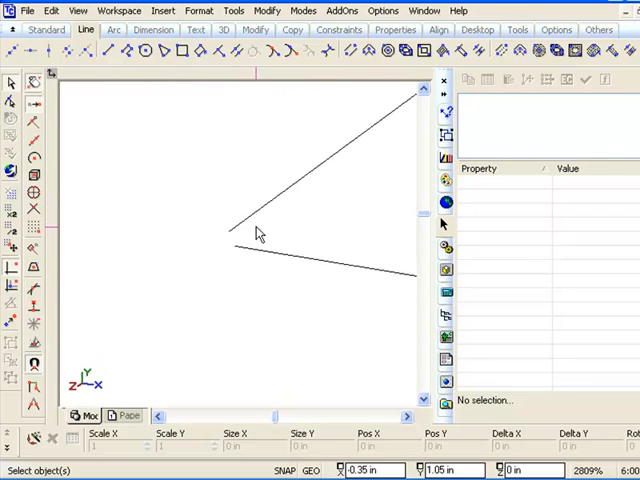
right_click(258, 232)
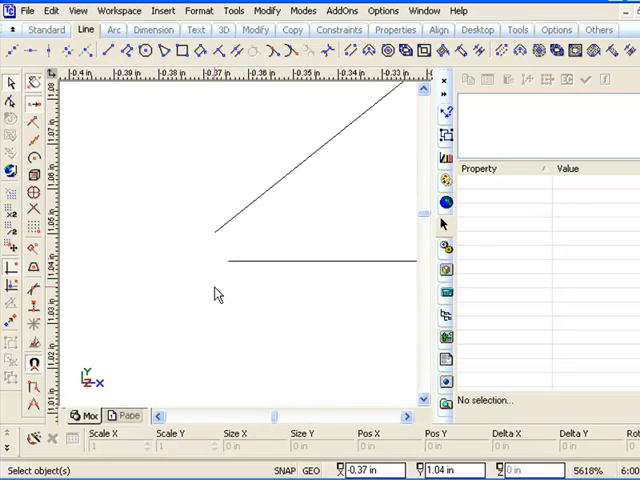
mouse_move(240, 272)
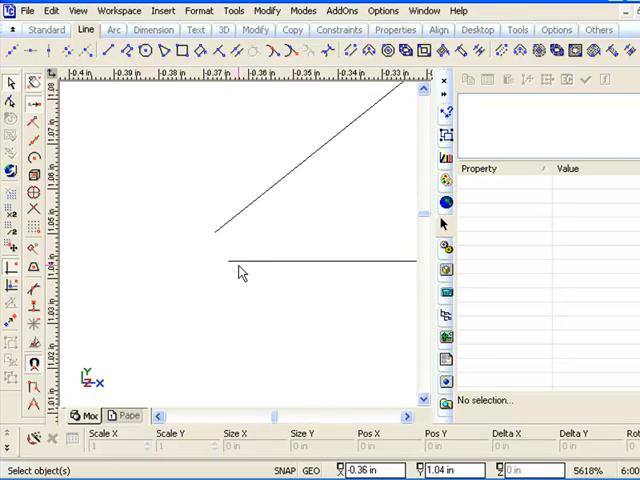
mouse_move(242, 262)
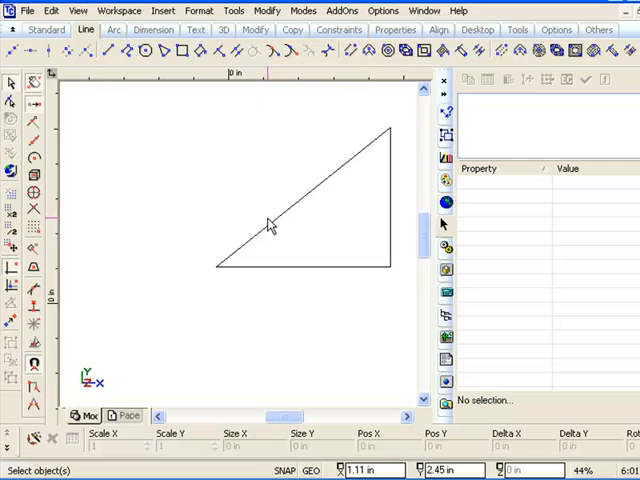
mouse_move(325, 220)
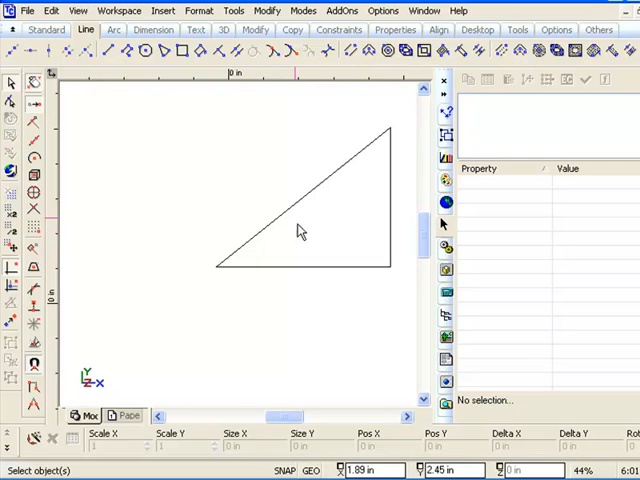
Review the IntelliMouse wheel settings in Tools > Customize: forward zooms in, backward zooms out.
click(234, 10)
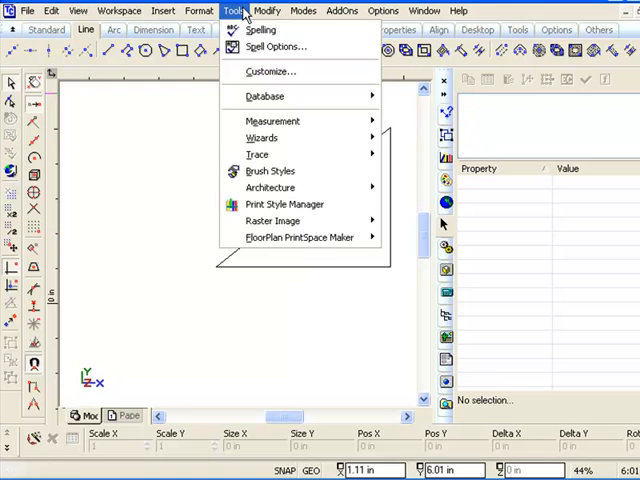
click(270, 71)
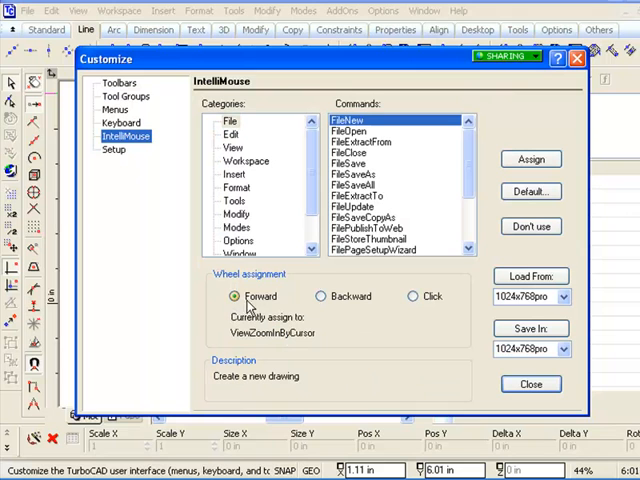
mouse_move(310, 349)
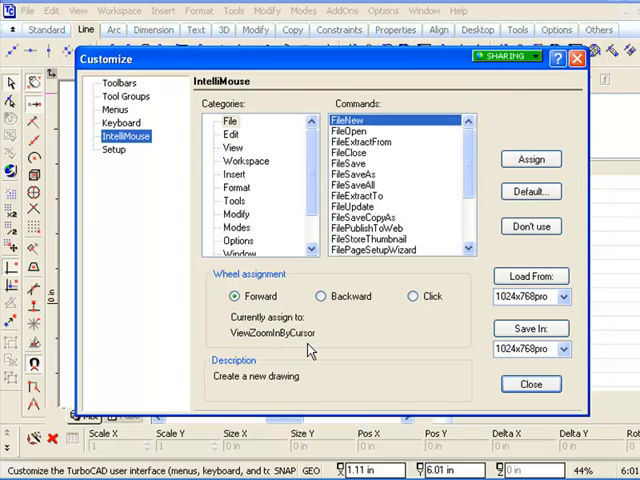
click(320, 296)
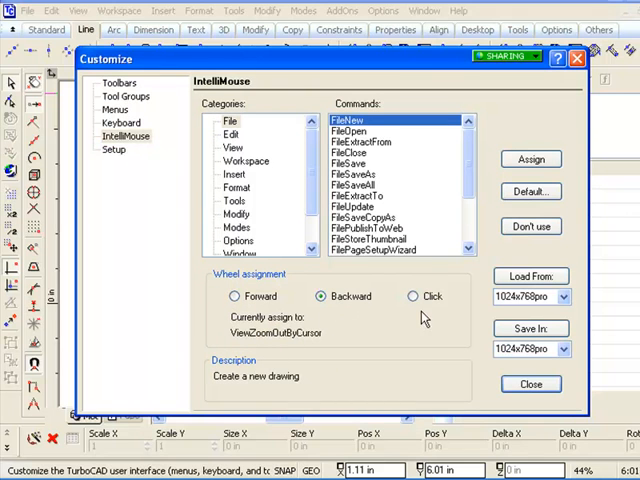
click(414, 296)
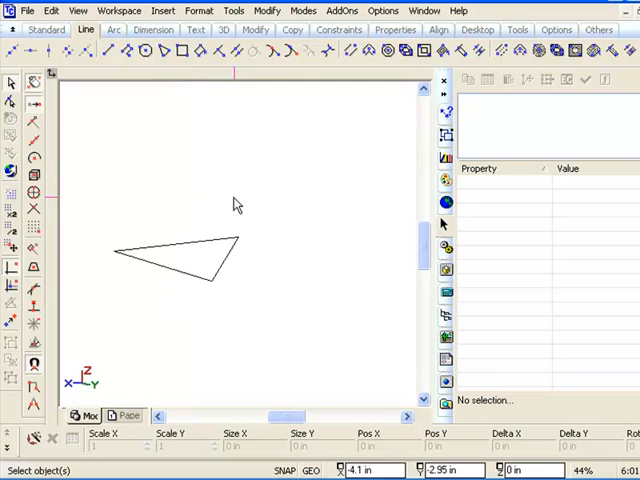
mouse_move(225, 195)
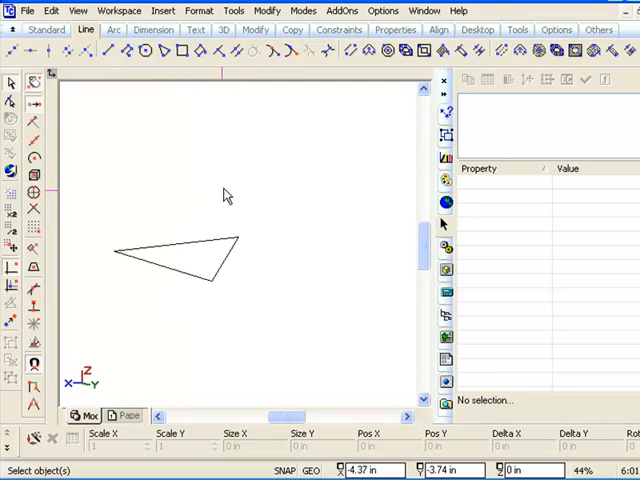
Switch to the View > Camera > Top view and magnify the left vertex.
right_click(225, 195)
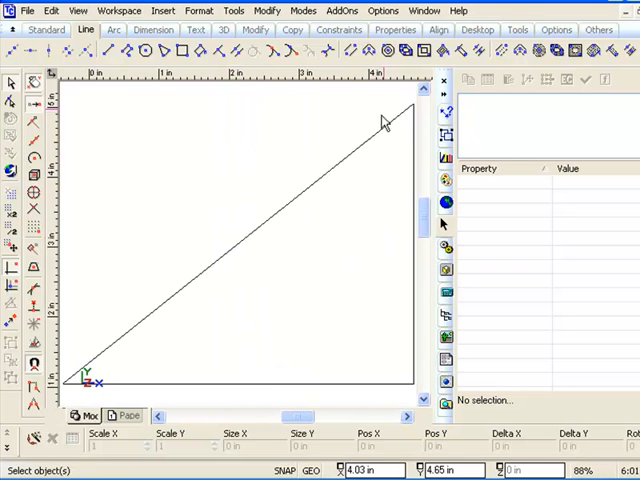
click(77, 10)
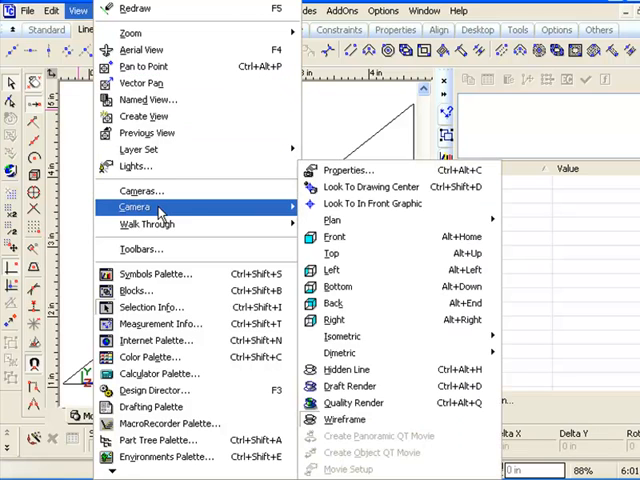
mouse_move(335, 252)
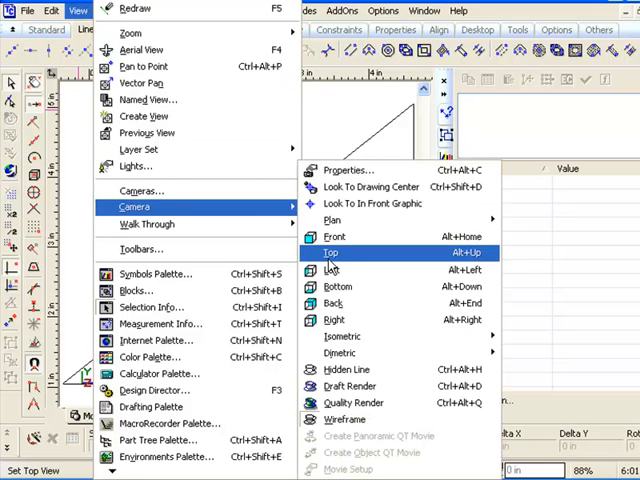
mouse_move(485, 265)
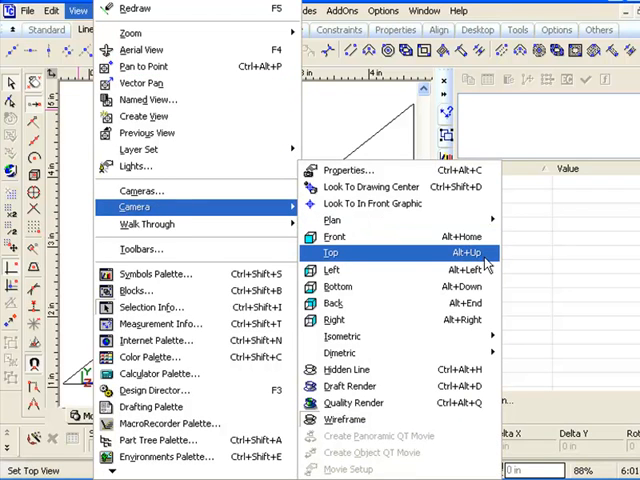
click(329, 252)
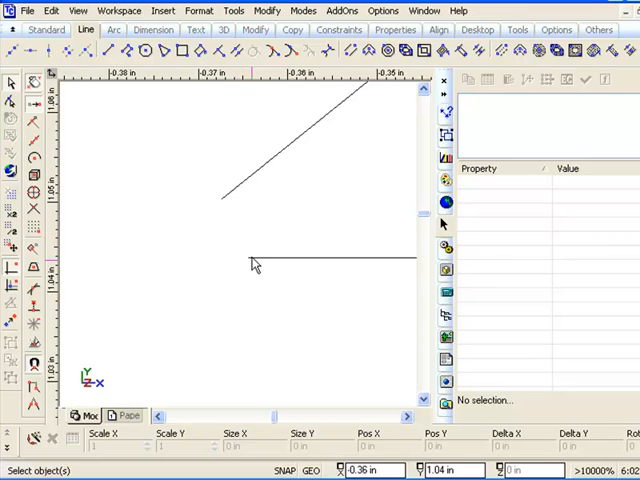
mouse_move(224, 221)
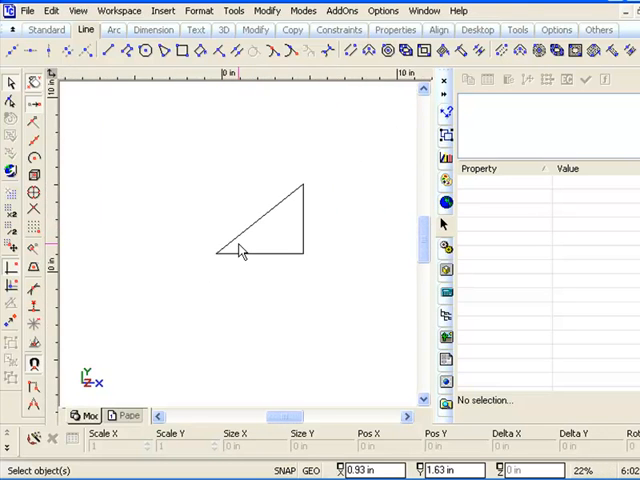
Select and delete the old hypotenuse.
click(109, 52)
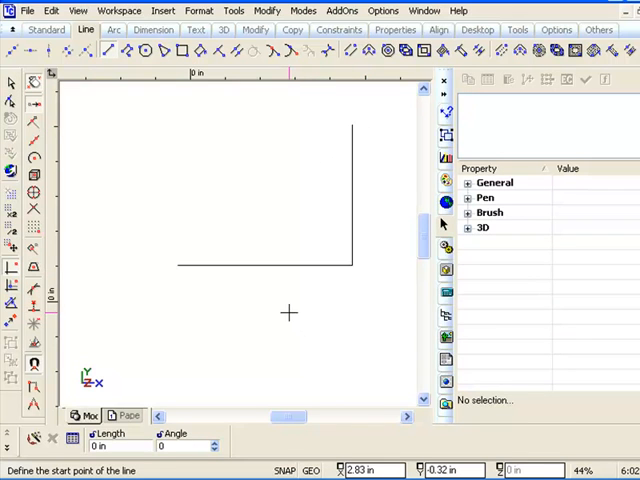
mouse_move(287, 307)
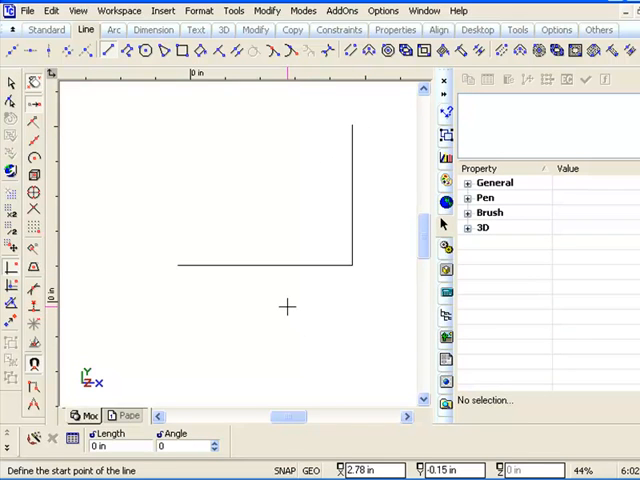
mouse_move(220, 260)
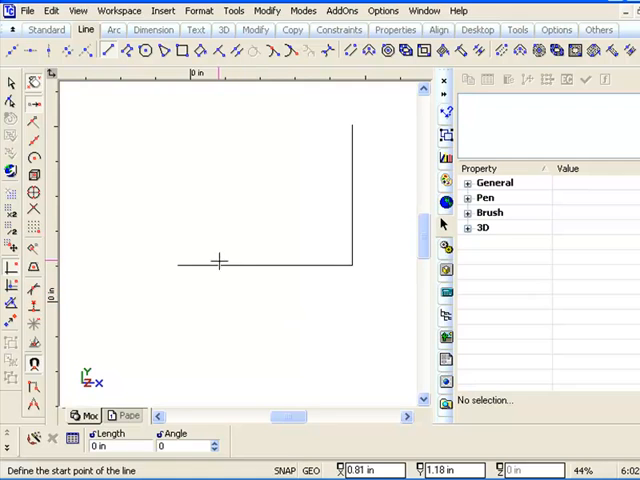
mouse_move(230, 248)
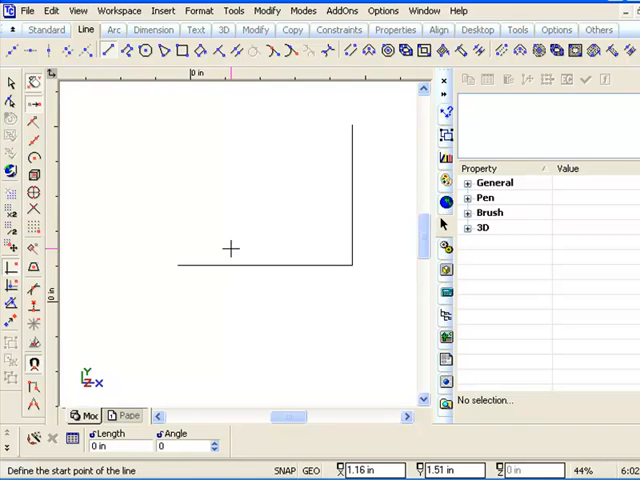
mouse_move(228, 268)
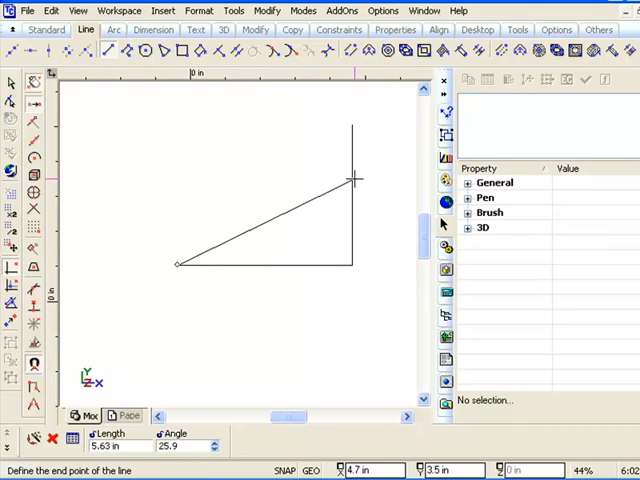
Redraw the hypotenuse with vertex snap, ending at the vertical line's top.
click(357, 125)
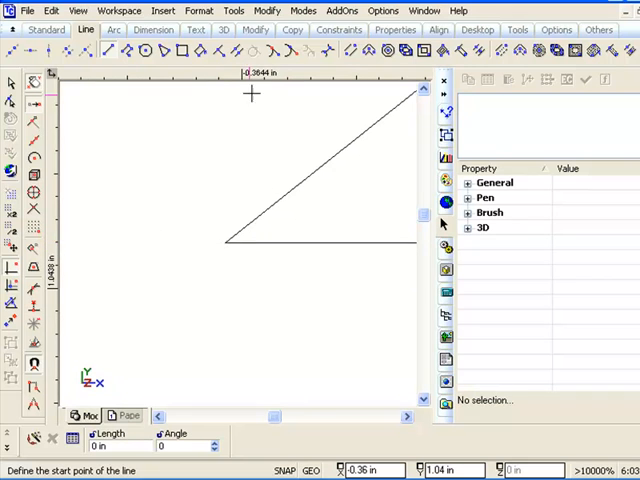
mouse_move(96, 253)
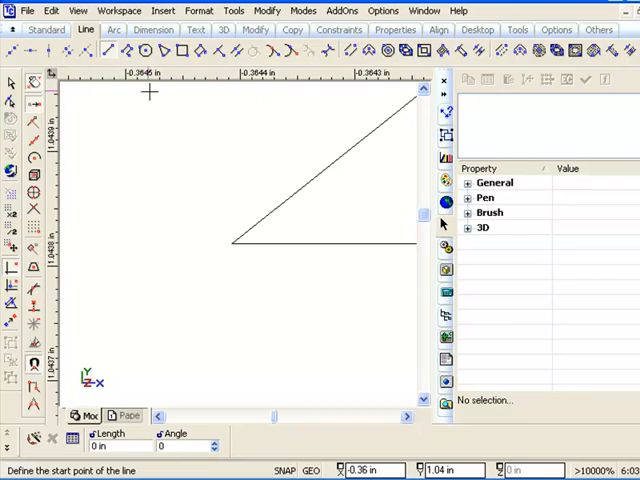
mouse_move(148, 85)
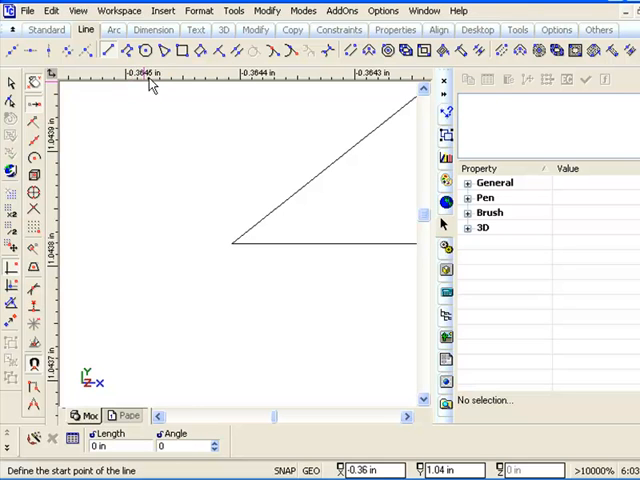